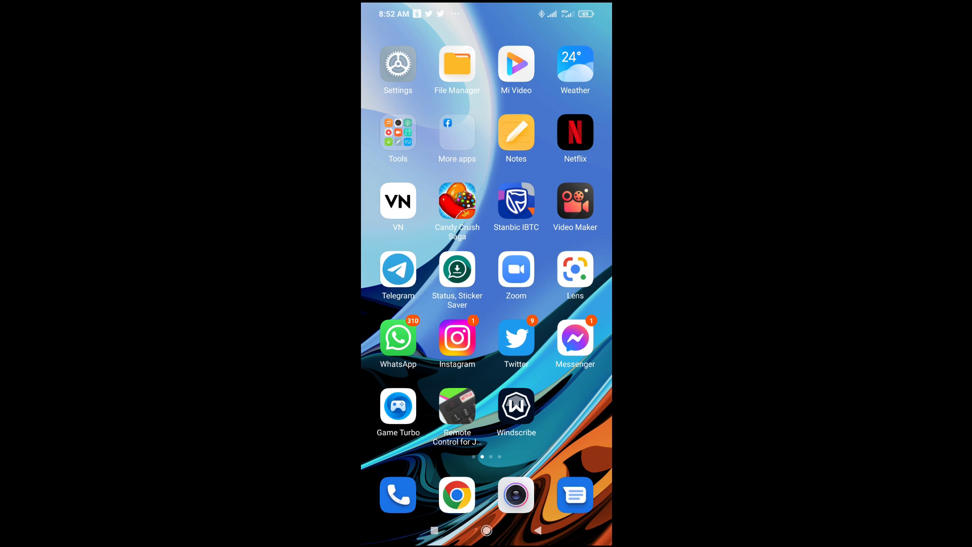
Step: Launch Chrome and enter messenger.com in the address bar
click(457, 495)
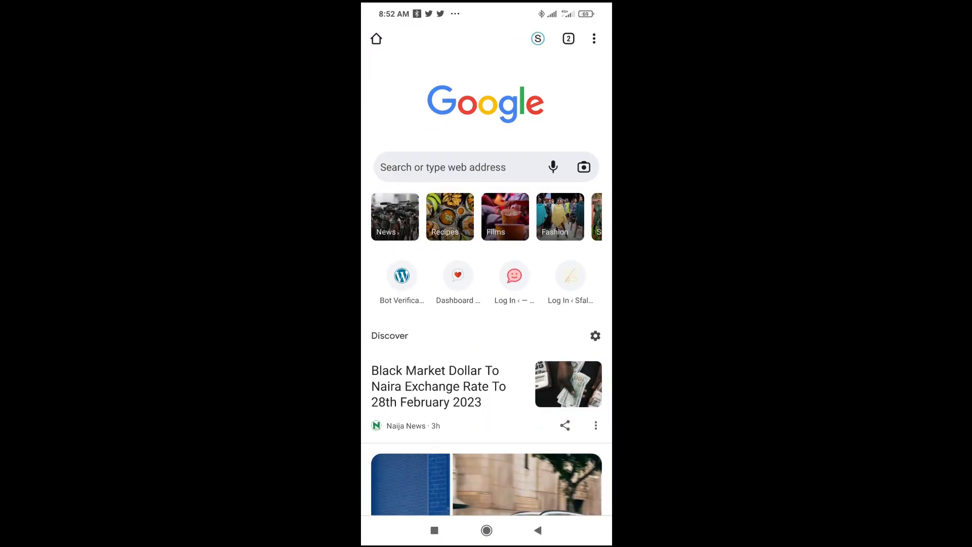
click(442, 166)
text(messenger.com)
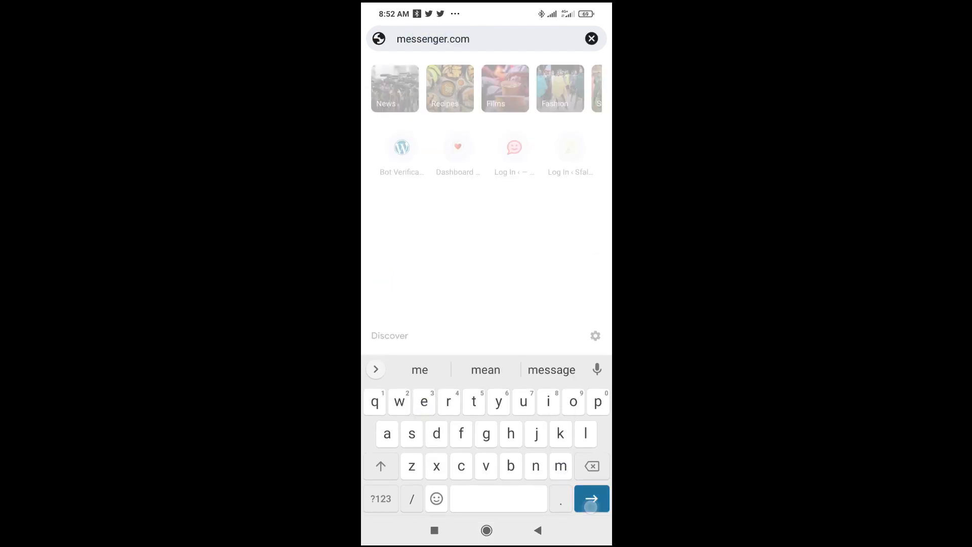
Step: Load messenger.com and continue past the landing page toward the chats
click(591, 498)
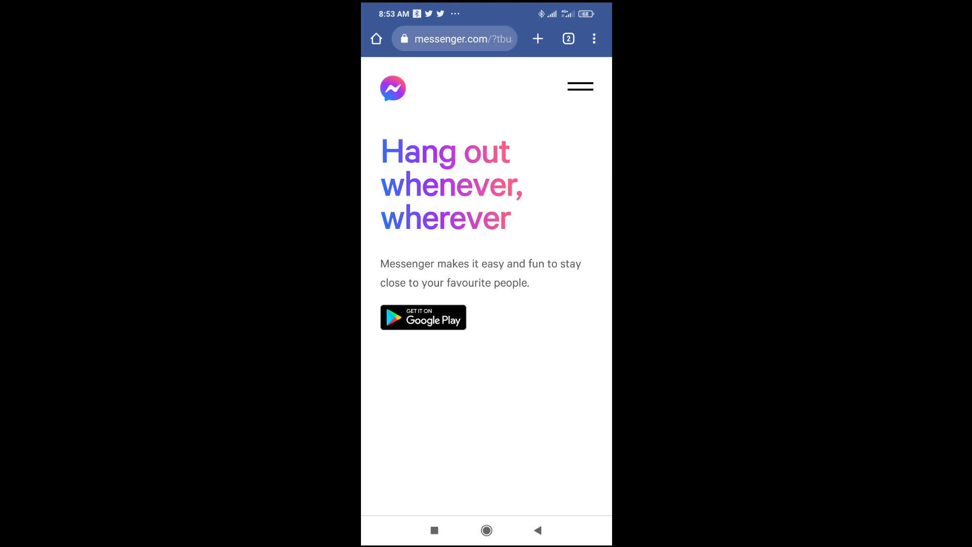
click(593, 38)
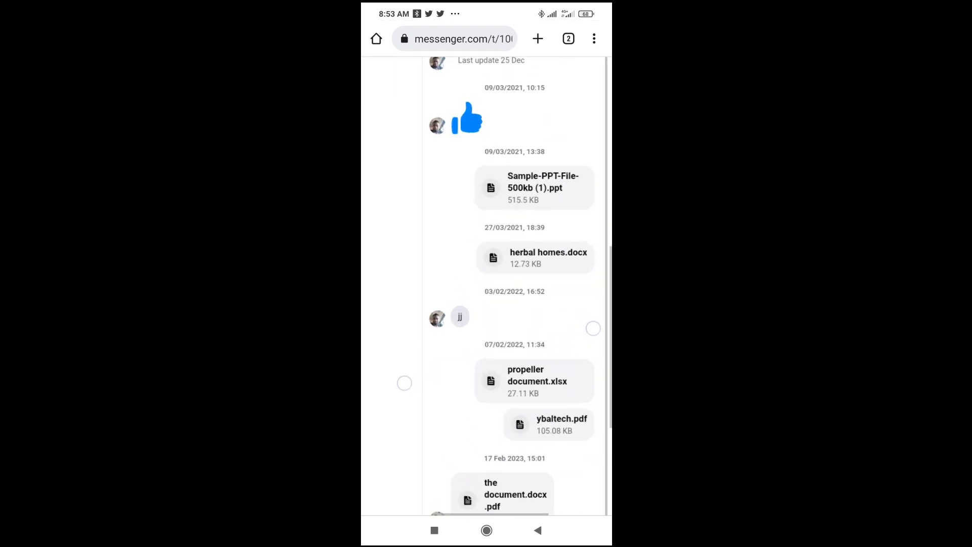
Step: Scroll down through the chat's previously shared documents
scroll(down, 3)
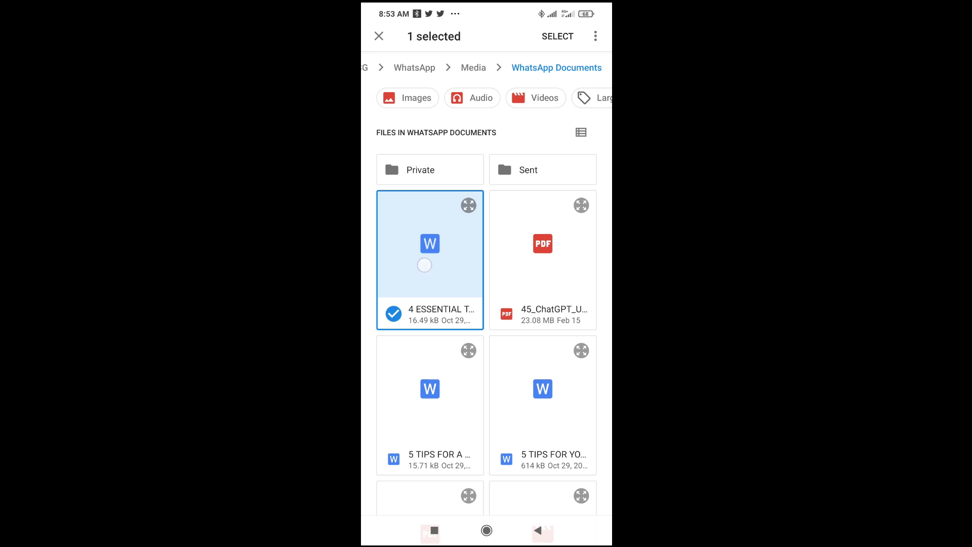
Step: Scroll up through the WhatsApp Documents folder to pick the Word files
scroll(up, 3)
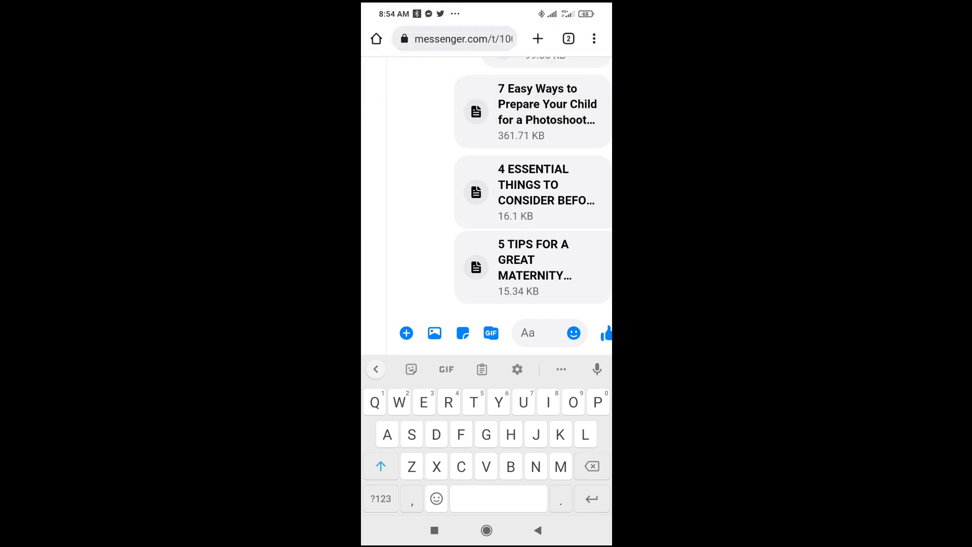
Step: Focus the Aa message box below the sent Word documents
click(546, 333)
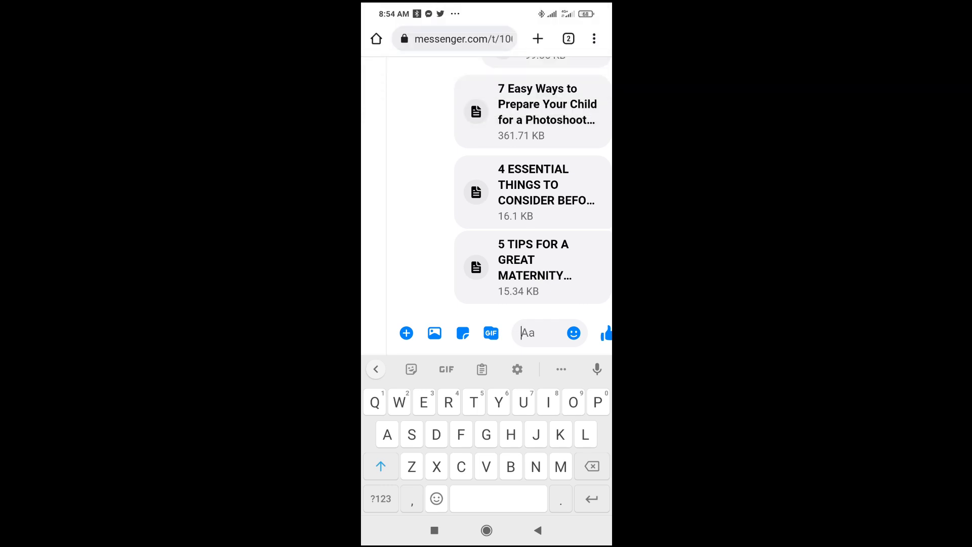